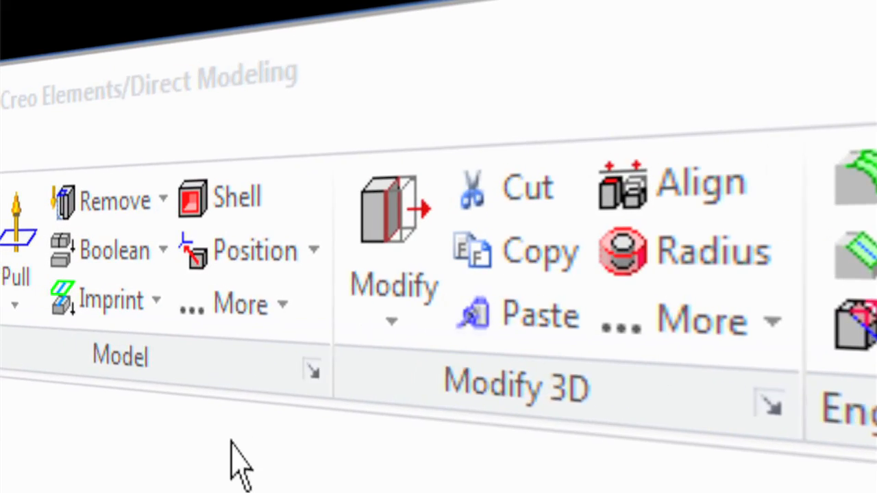
{"action": "mouse_move", "coordinate": [504, 206]}
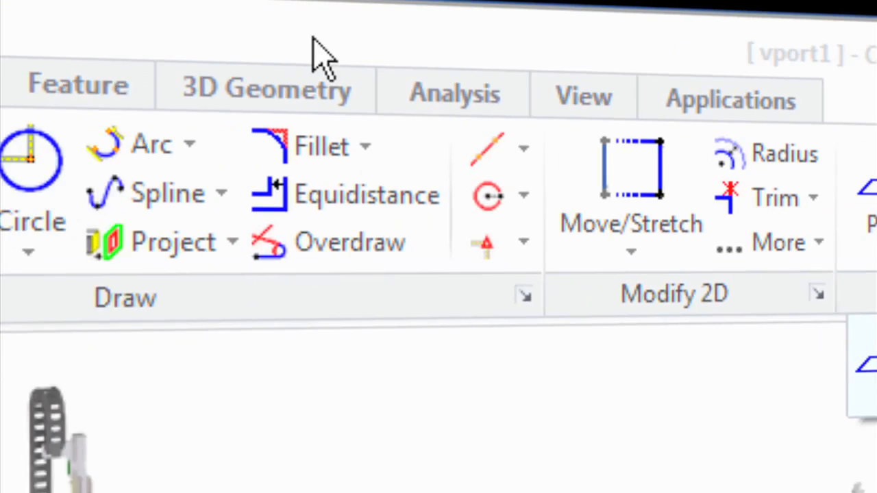
Step: Try Search for Command from the File menu, then load the Trimming workplane
{"action": "left_click", "coordinate": [292, 10]}
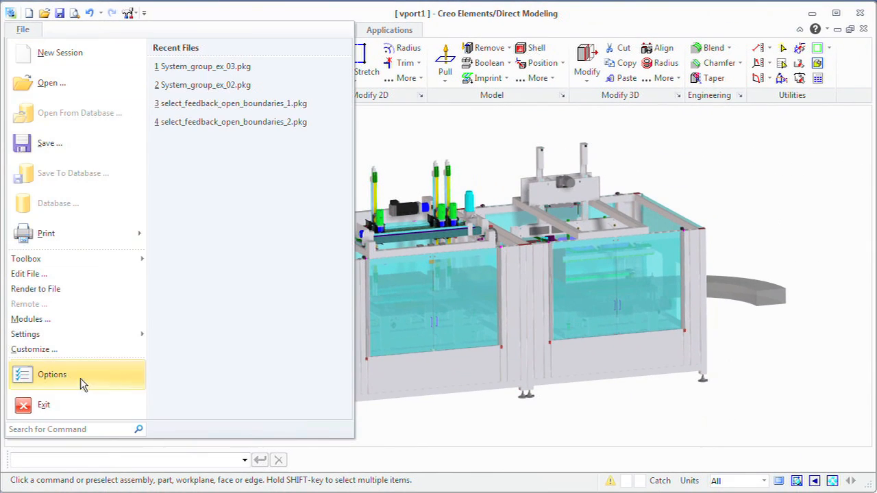
{"action": "type", "text": "pu"}
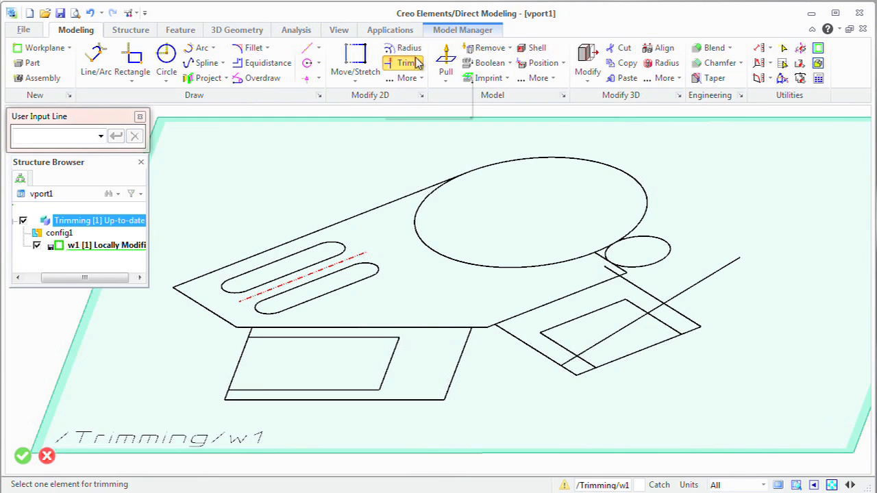
Step: Trim the two crossing lines against each other with Two Elements, then delete a segment
{"action": "left_click", "coordinate": [406, 63]}
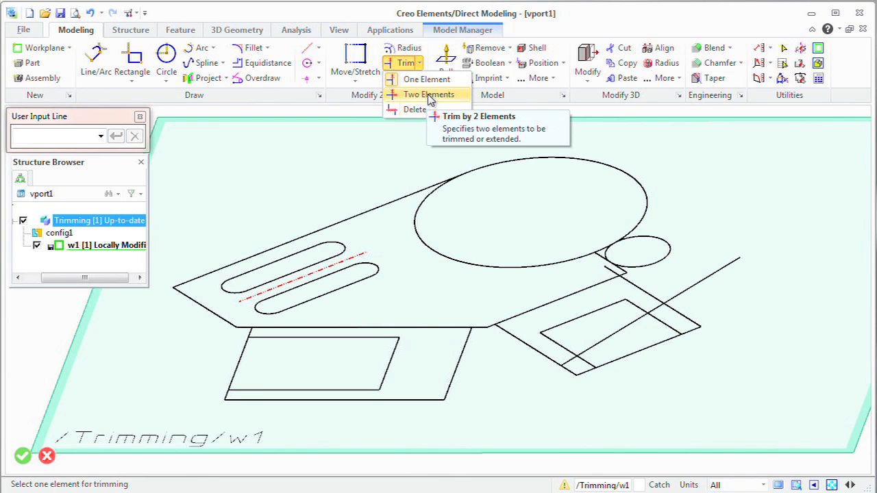
{"action": "left_click", "coordinate": [427, 93]}
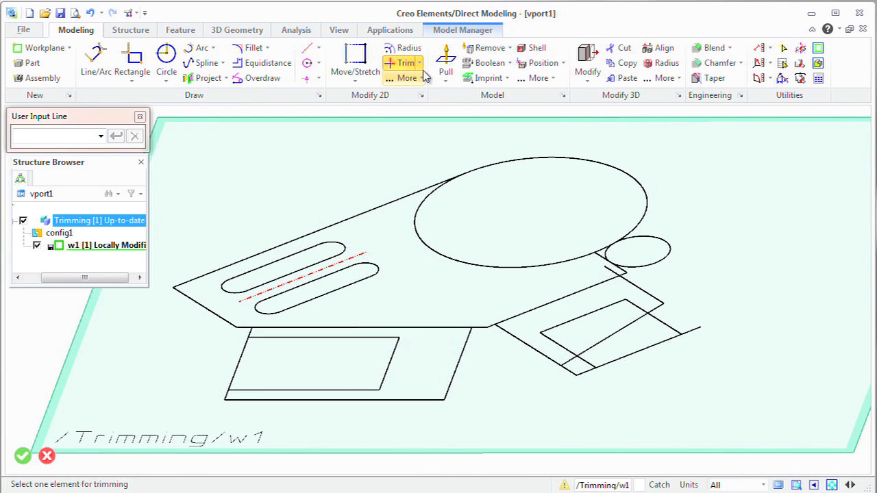
{"action": "left_click", "coordinate": [418, 62]}
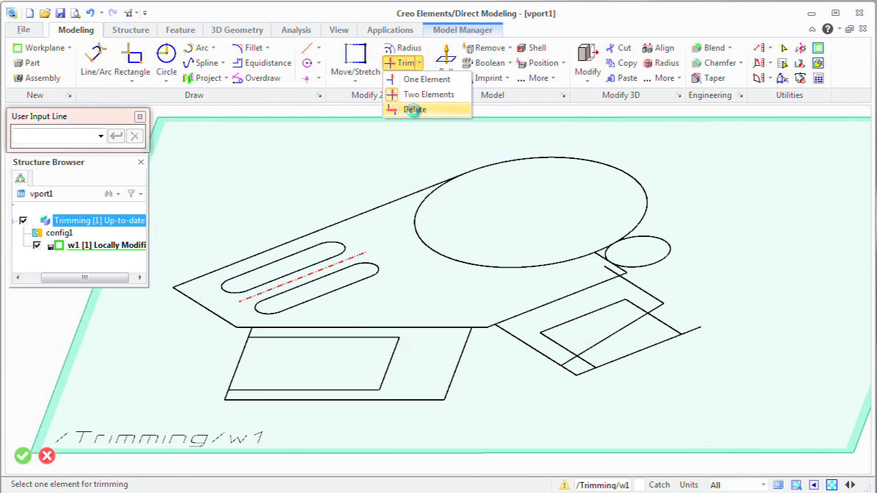
{"action": "left_click", "coordinate": [413, 110]}
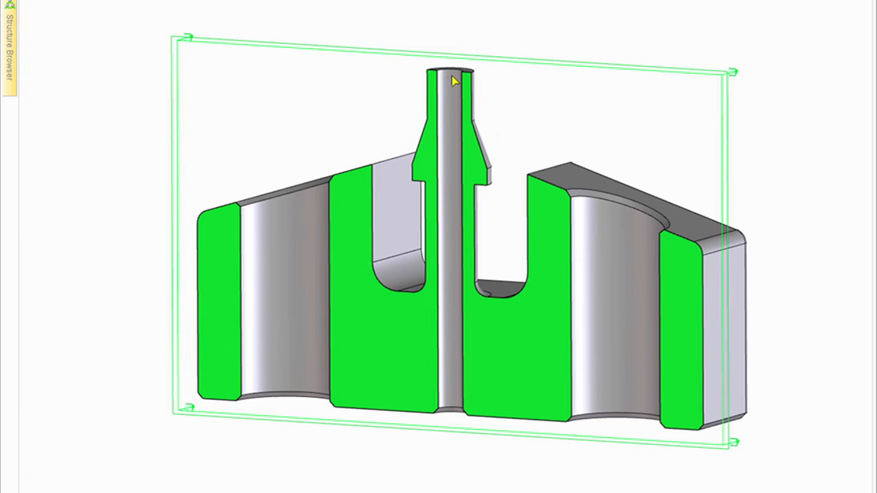
Step: Cut the part with a section plane to reveal the green cut faces
{"action": "left_click", "coordinate": [455, 76]}
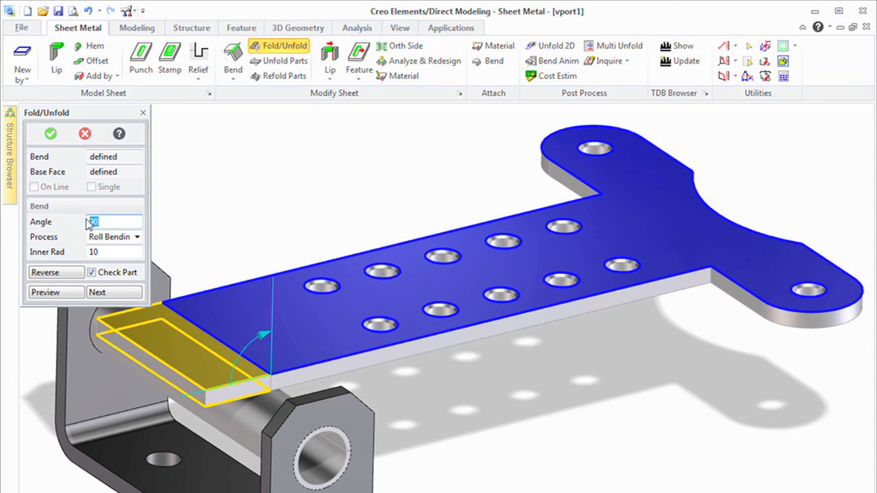
Step: Edit the bend angle of the end tab's roll-bending fold
{"action": "left_click", "coordinate": [49, 134]}
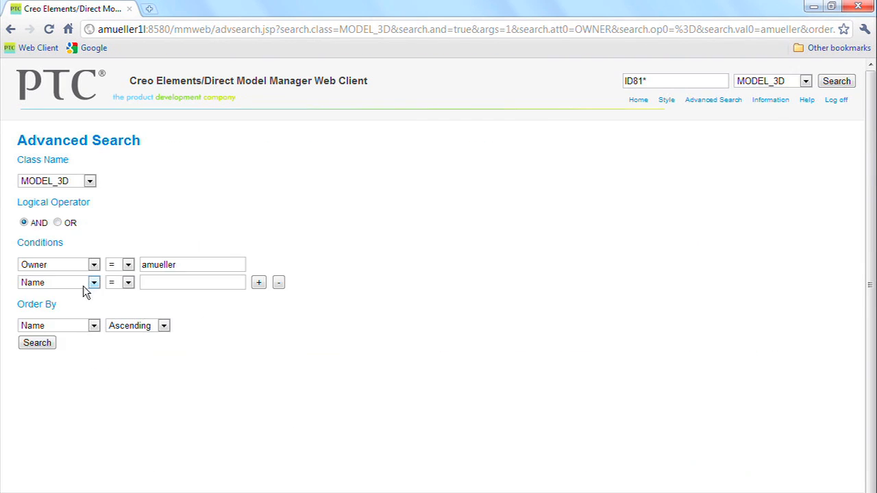
Step: Choose the attribute for the second Name search condition
{"action": "left_click", "coordinate": [37, 342]}
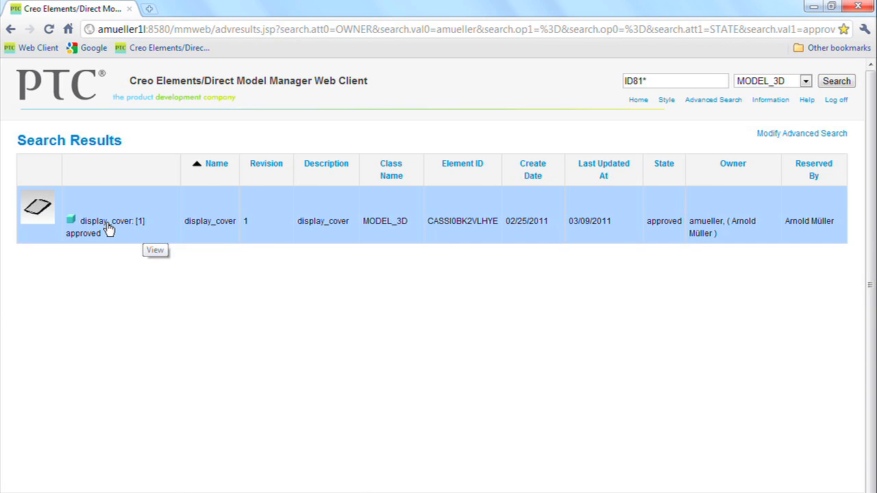
Step: View the display_cover model from the search results
{"action": "left_click", "coordinate": [106, 221]}
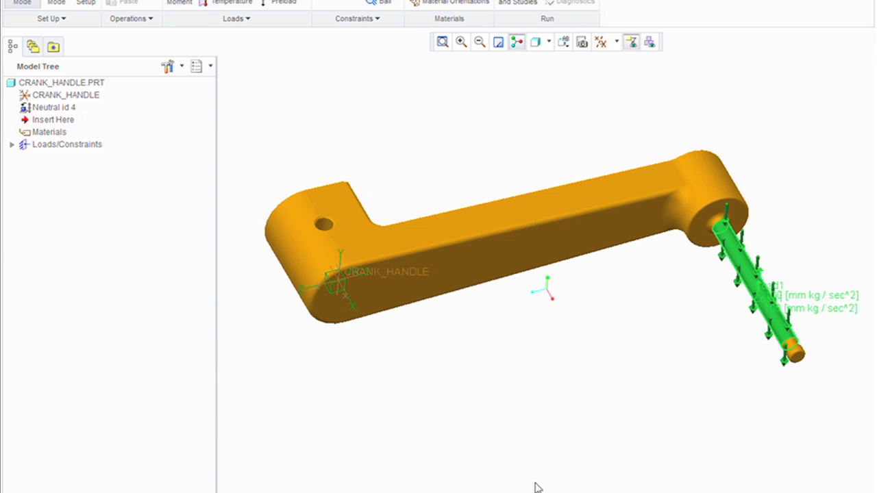
Step: Orbit the crank handle to view its loads and constraints from another side
{"action": "left_click_drag", "start_coordinate": [541, 287], "coordinate": [553, 412]}
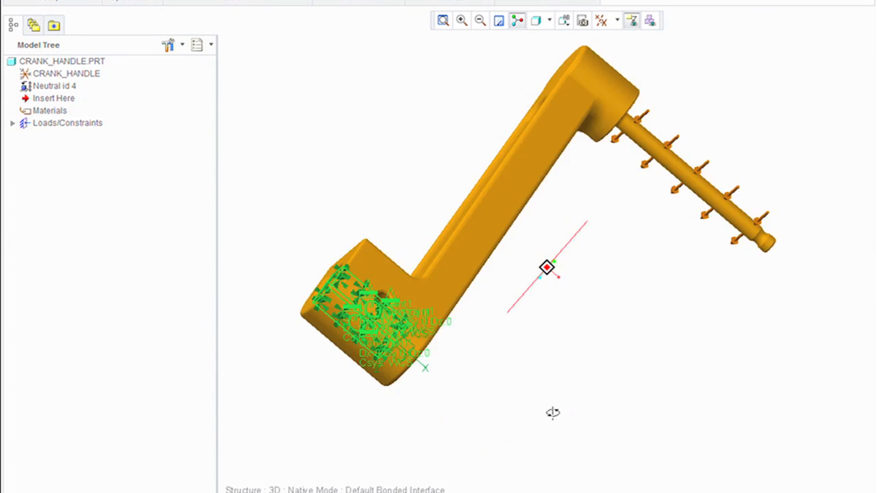